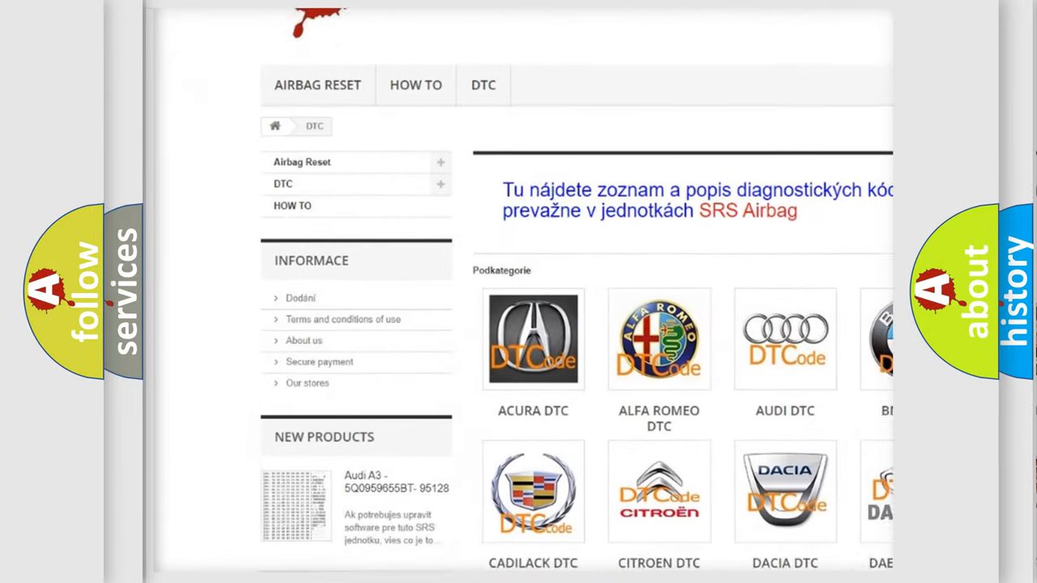
scroll(down, 3)
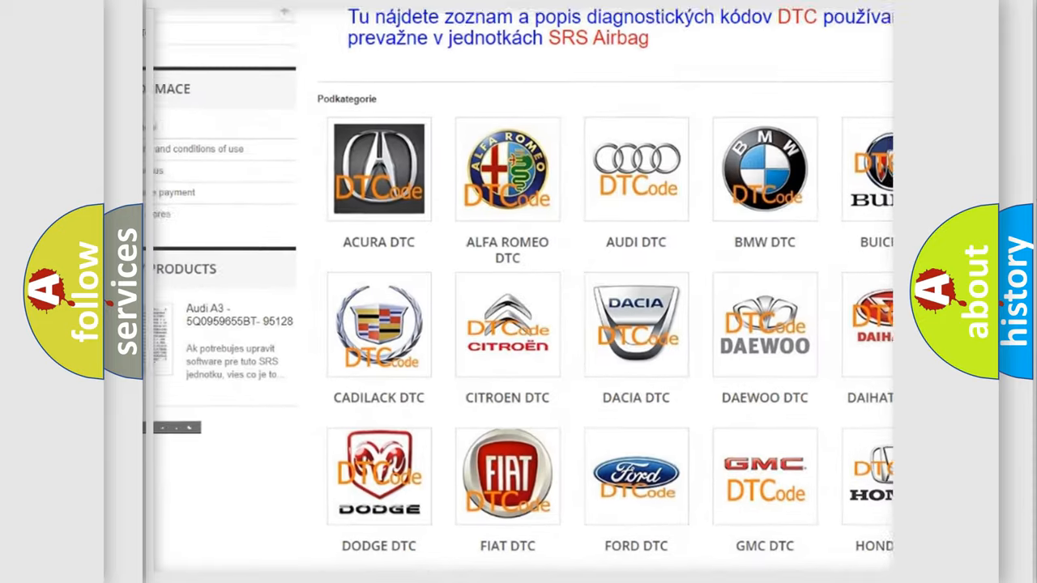
scroll(down, 3)
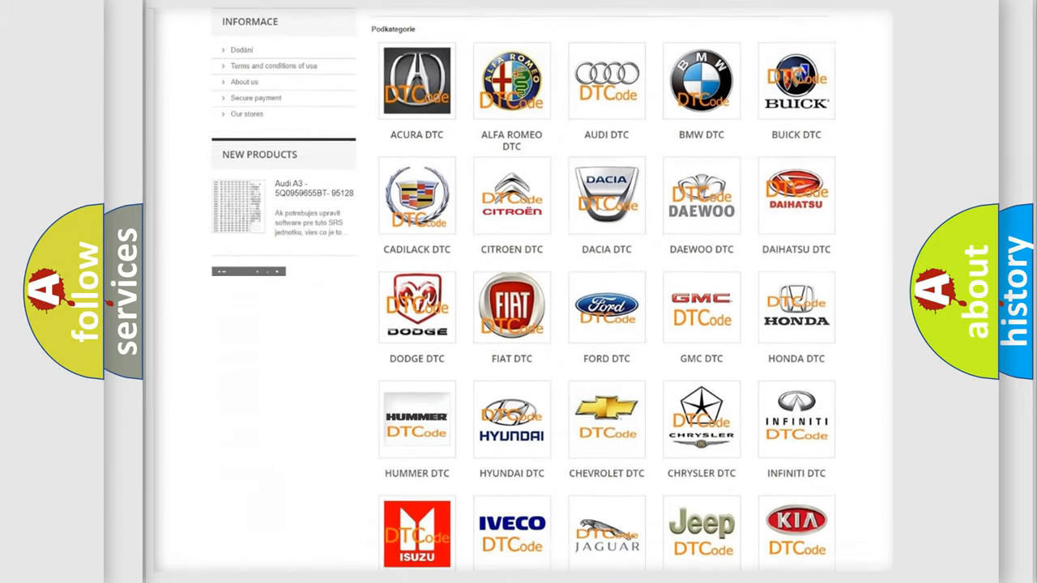